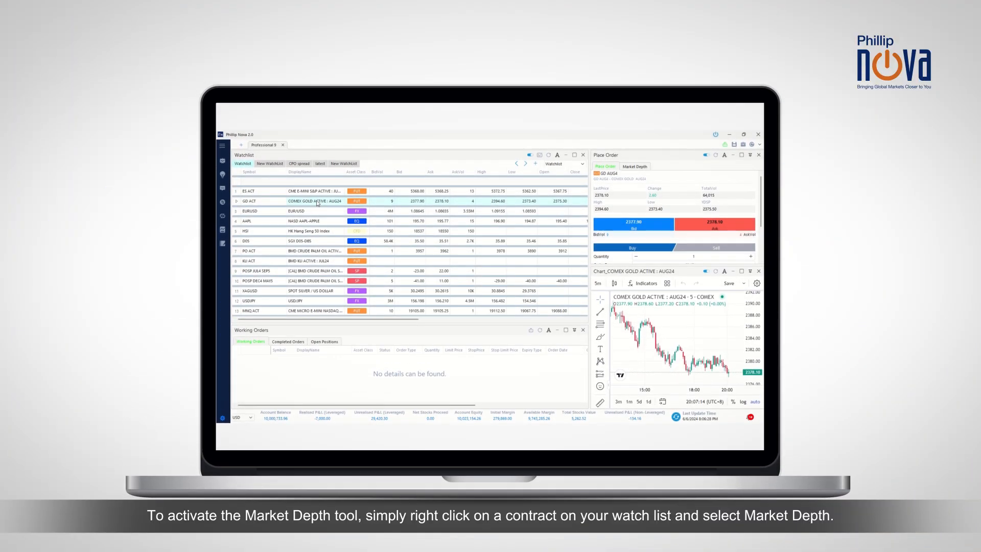
# - Open Market Depth for the COMEX Gold GD AUG24 contract from its watchlist context menu
pyautogui.rightClick(316, 201)
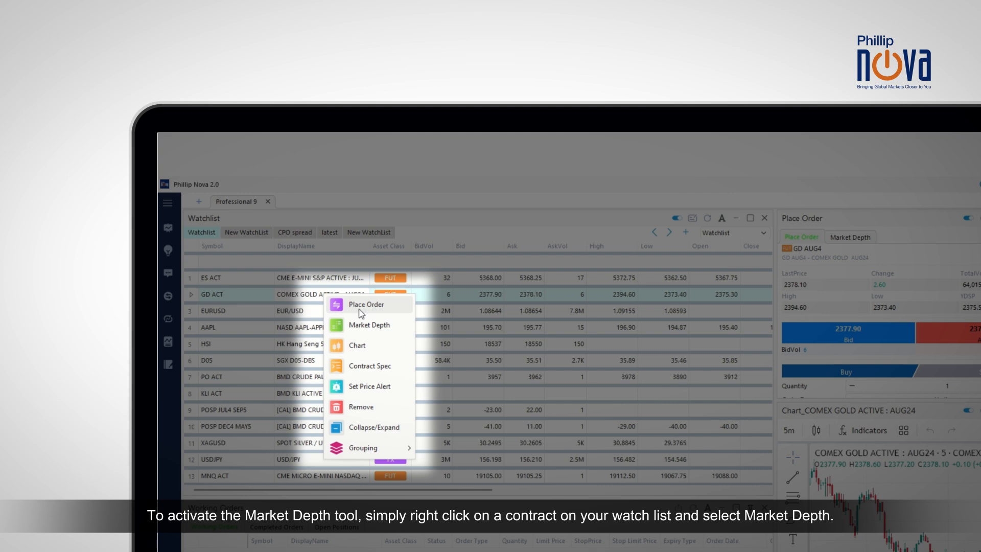
pyautogui.moveTo(368, 325)
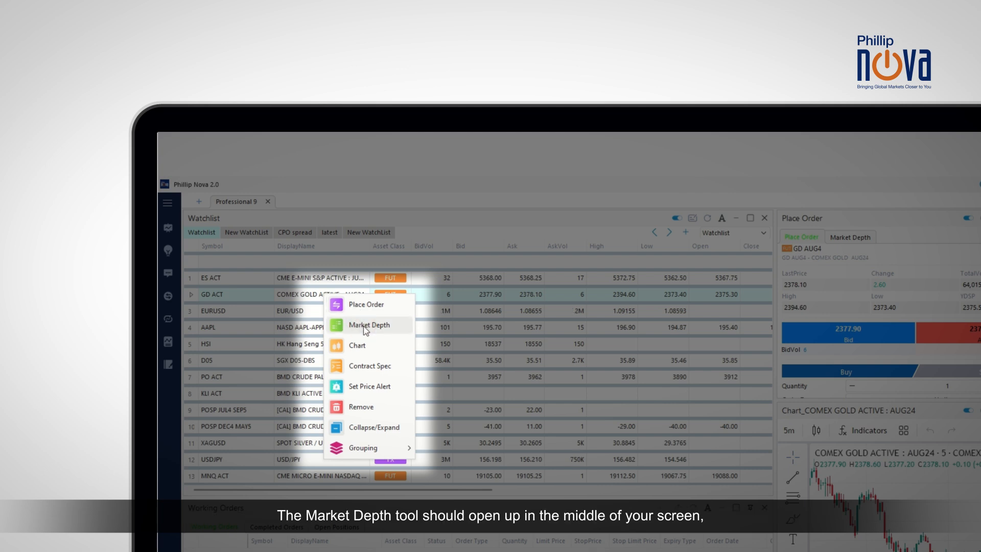
pyautogui.click(368, 325)
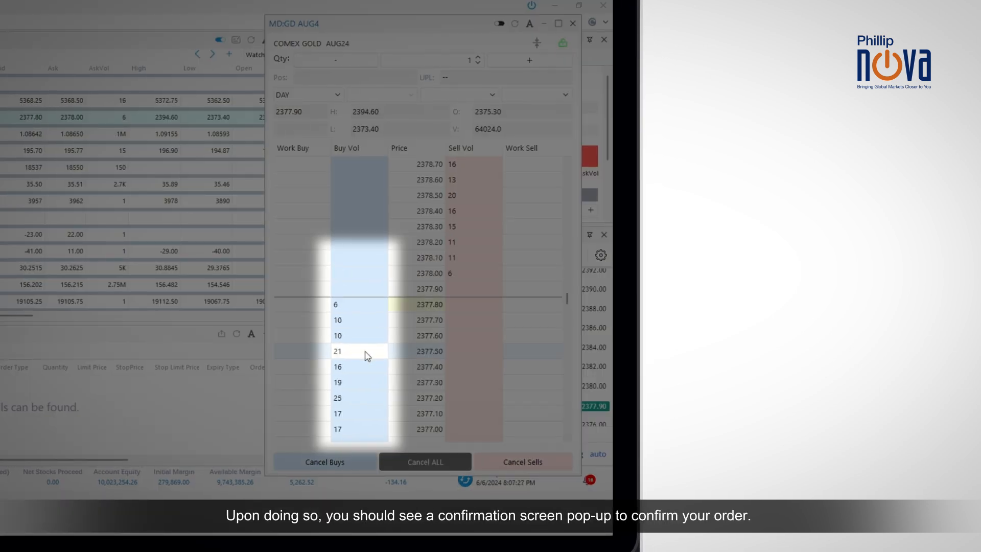
# - Place and confirm a one-lot buy limit at 2,377.5 and a sell limit at 2,378.5
pyautogui.click(358, 351)
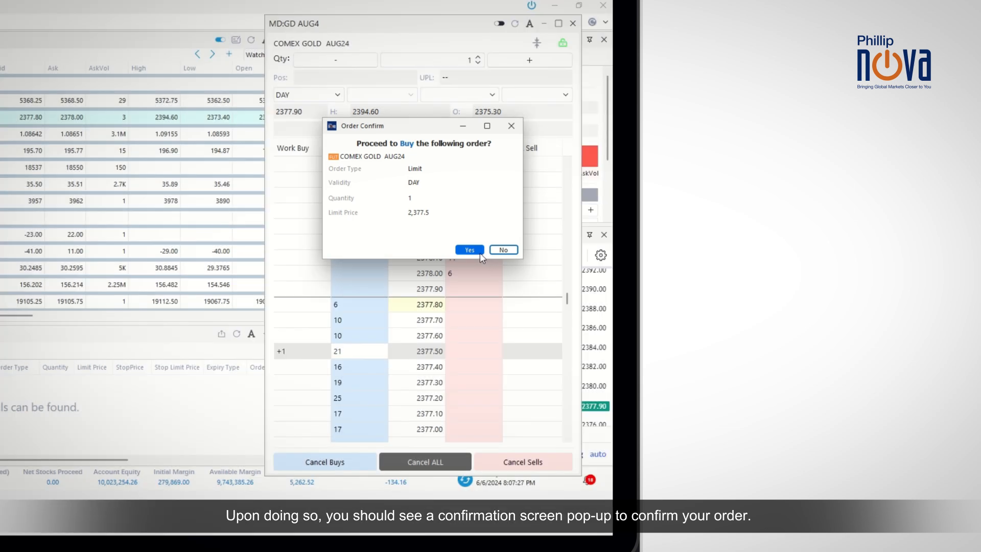
pyautogui.click(469, 249)
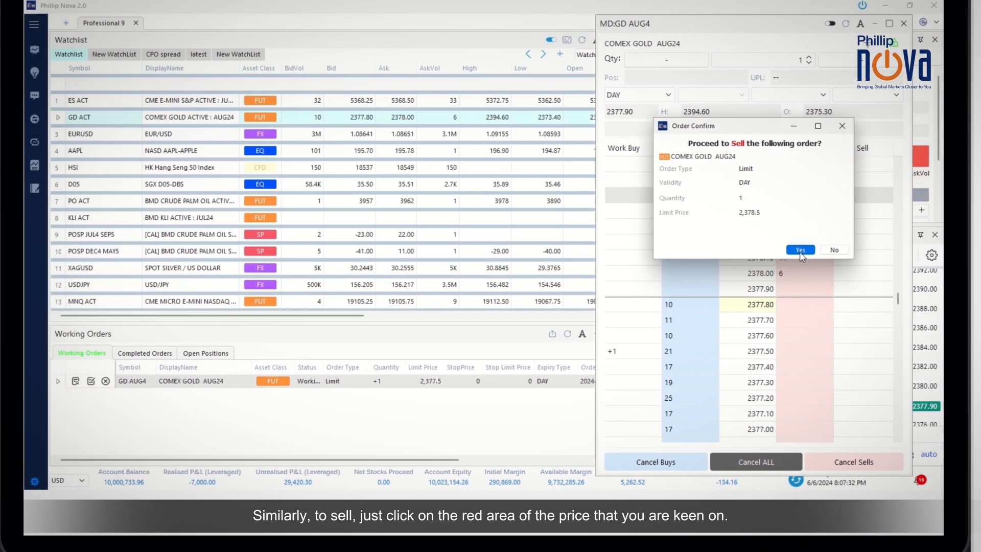
pyautogui.click(799, 250)
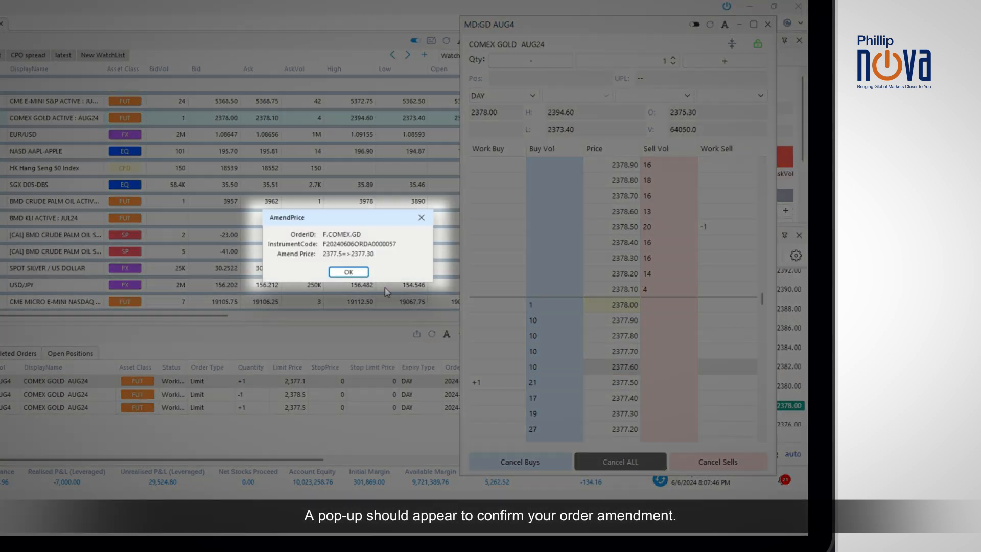
# - Confirm the buy order's price amendment, then raise a buy order to four lots
pyautogui.click(348, 271)
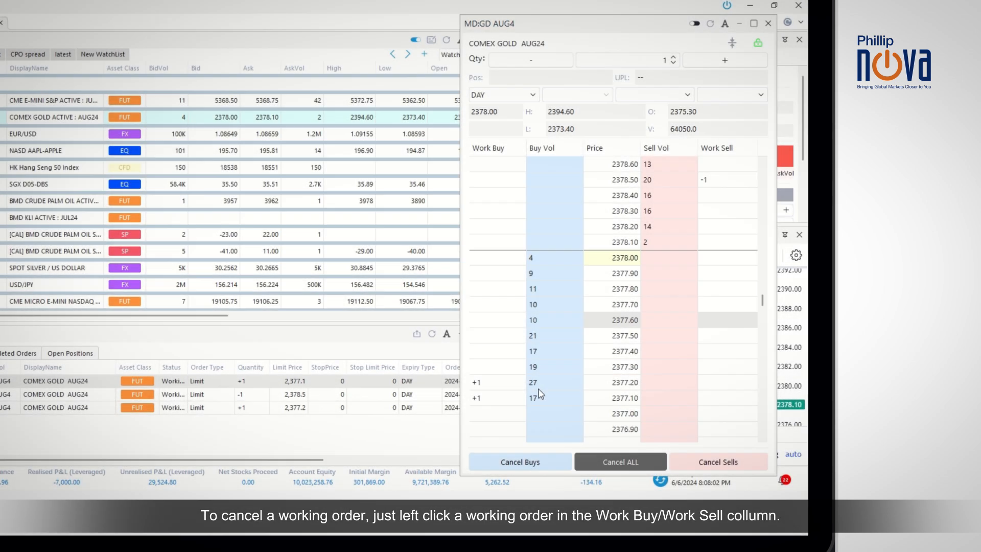
pyautogui.moveTo(482, 386)
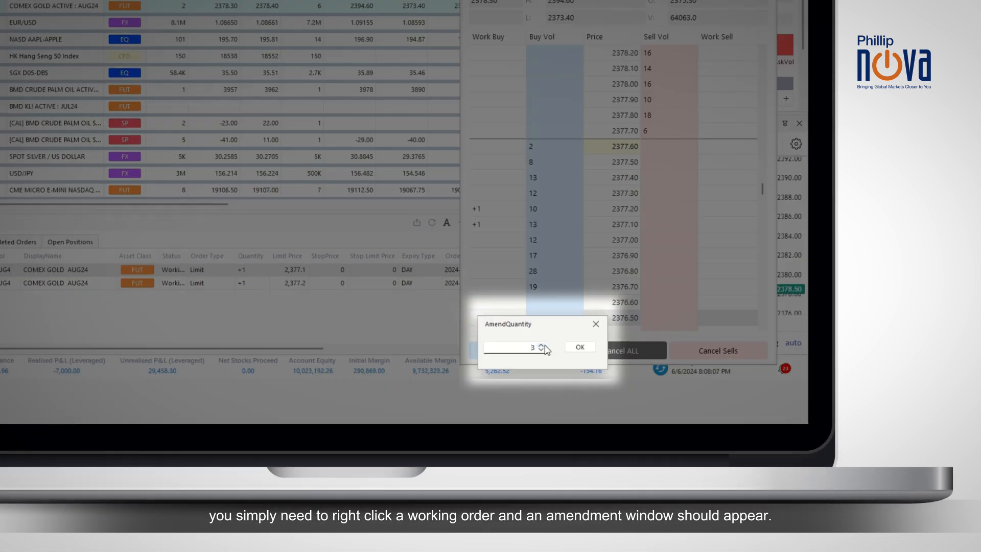
pyautogui.click(578, 346)
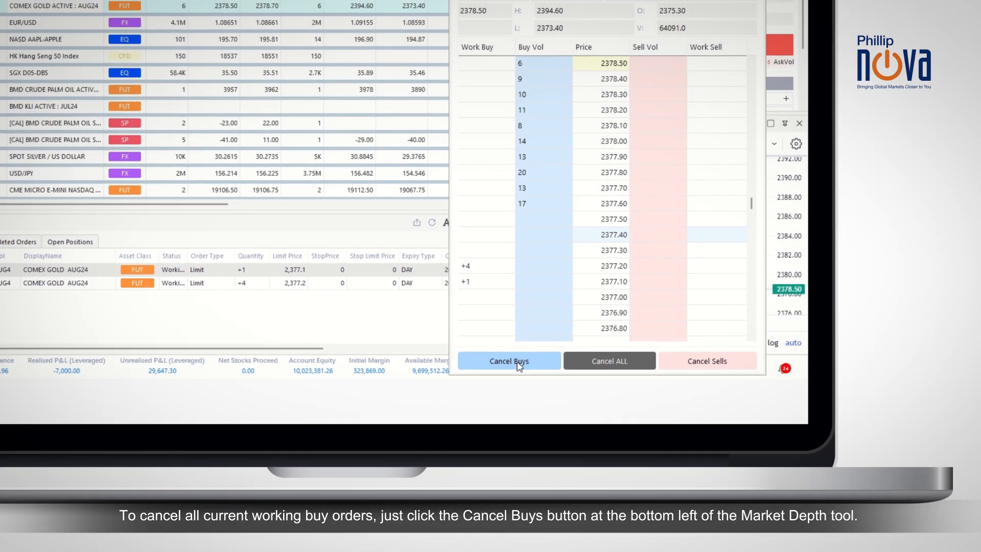
# - Cancel all working Gold buy orders with Cancel Buys and confirm
pyautogui.click(509, 360)
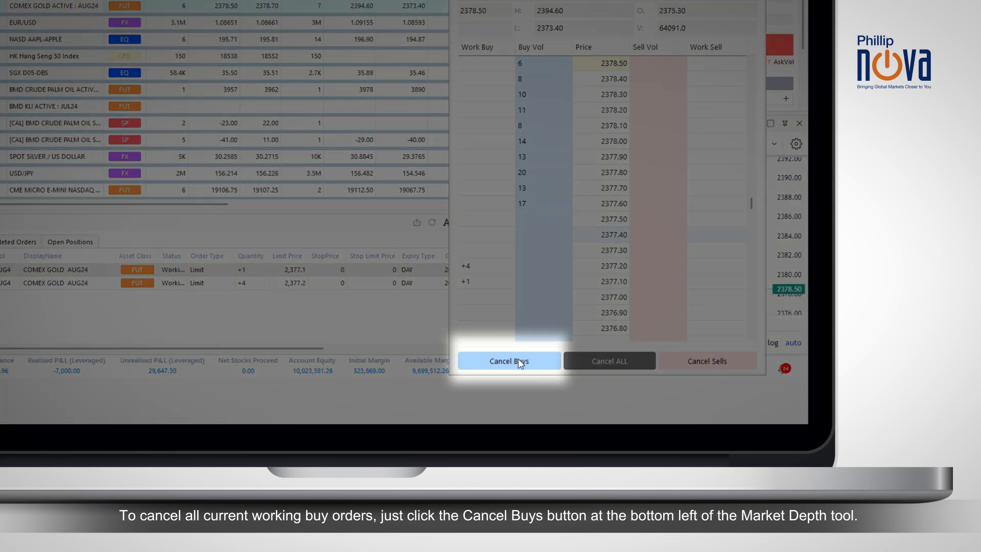
pyautogui.click(509, 360)
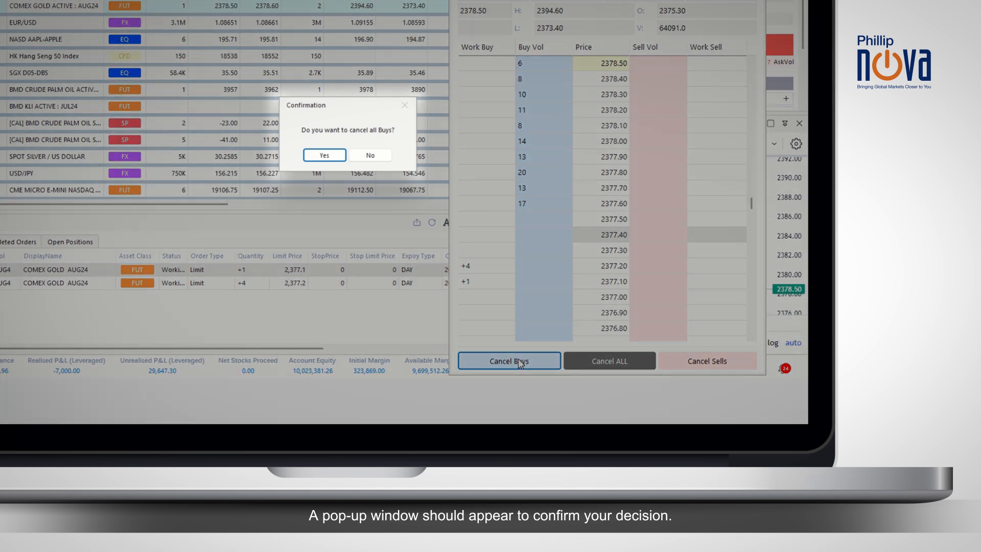
pyautogui.click(324, 154)
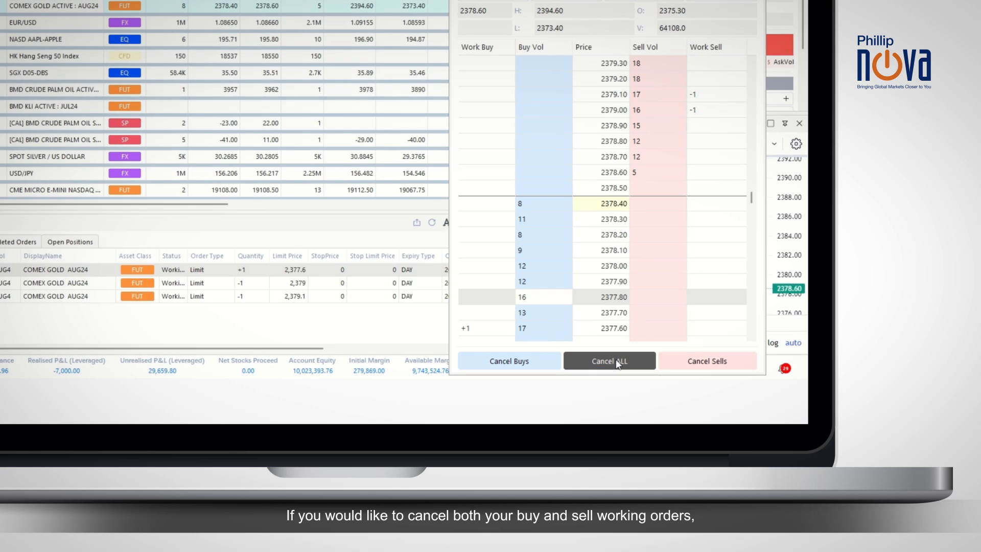
# - Cancel every remaining buy and sell order with Cancel ALL and confirm
pyautogui.click(608, 361)
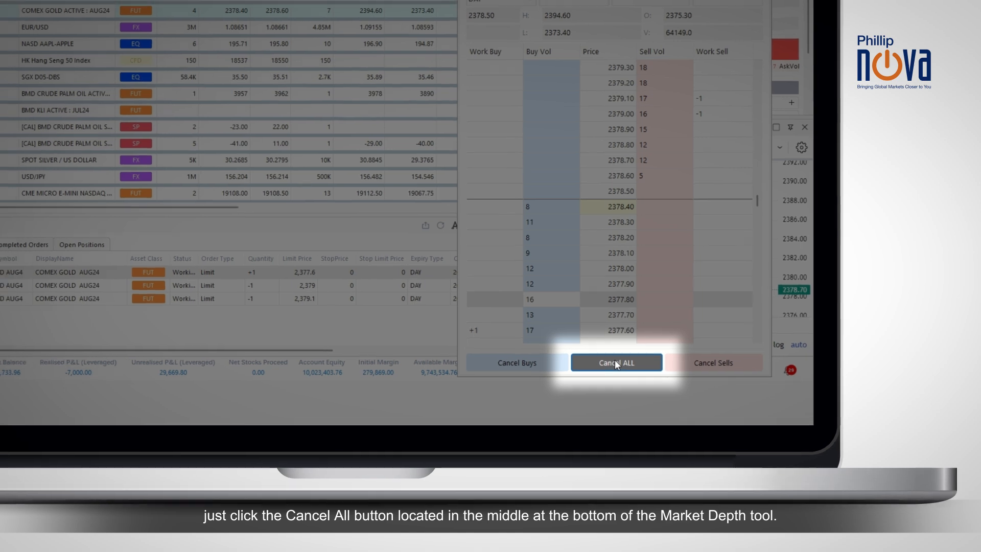
pyautogui.click(616, 362)
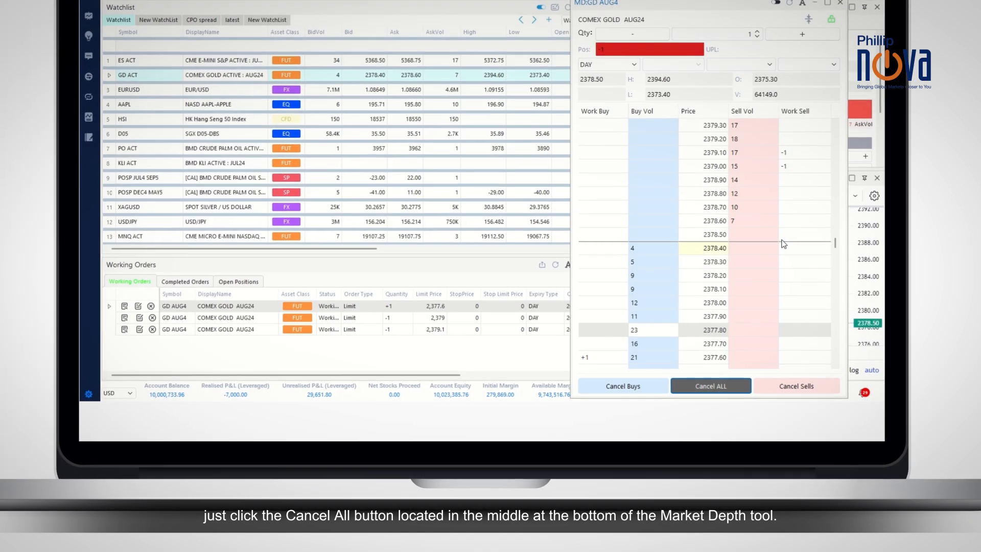
pyautogui.click(711, 386)
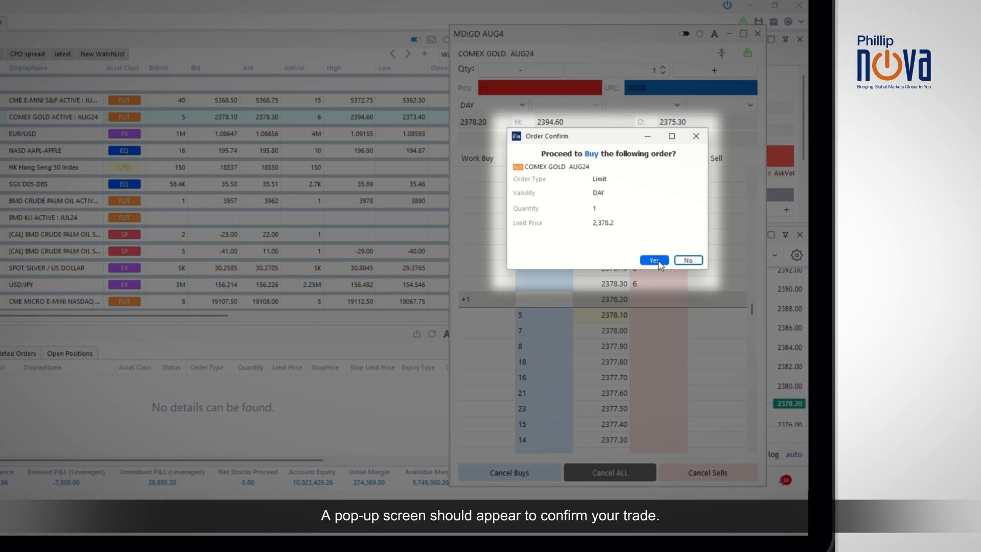
# - Confirm a one-lot buy limit at 2,378.2 and a buy stop at 2,378.8
pyautogui.click(653, 259)
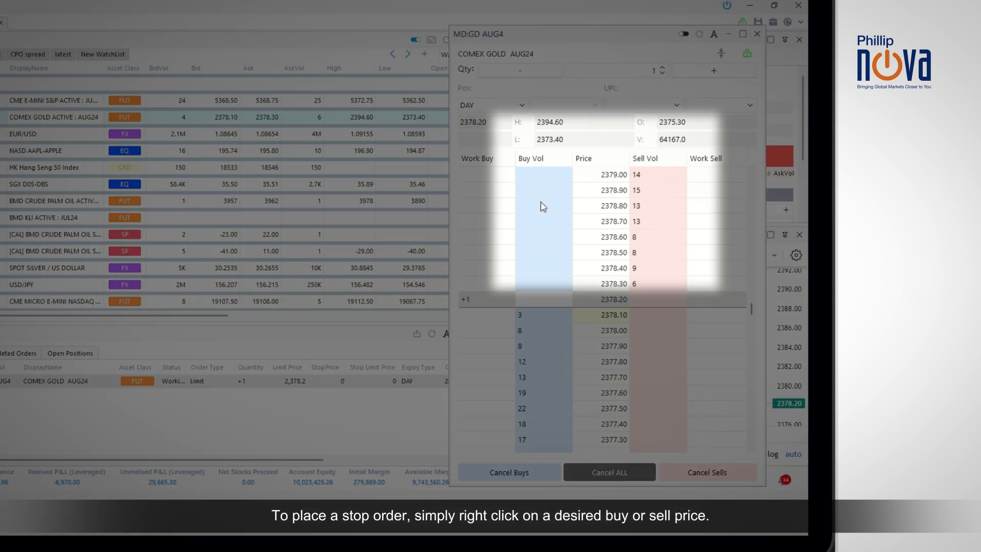
pyautogui.rightClick(544, 206)
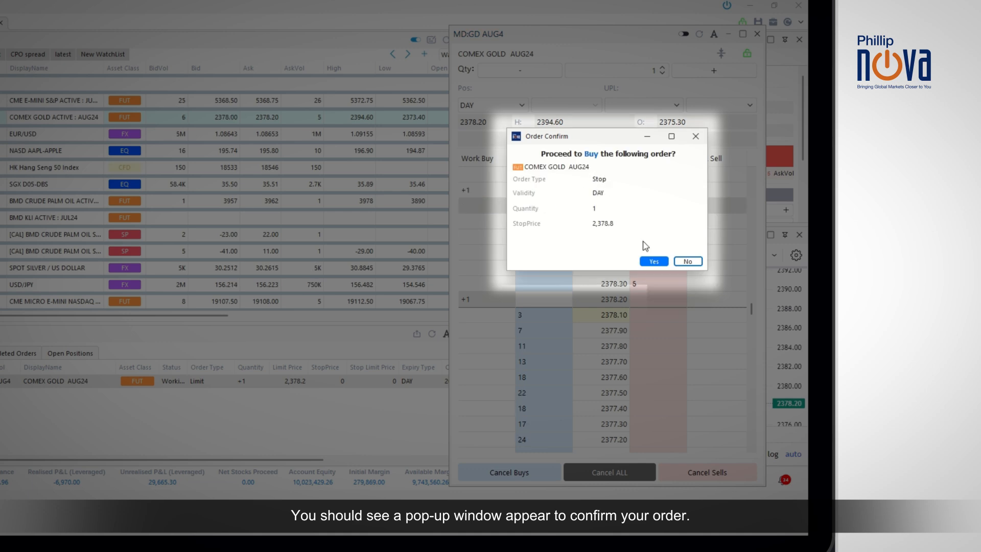
pyautogui.click(652, 261)
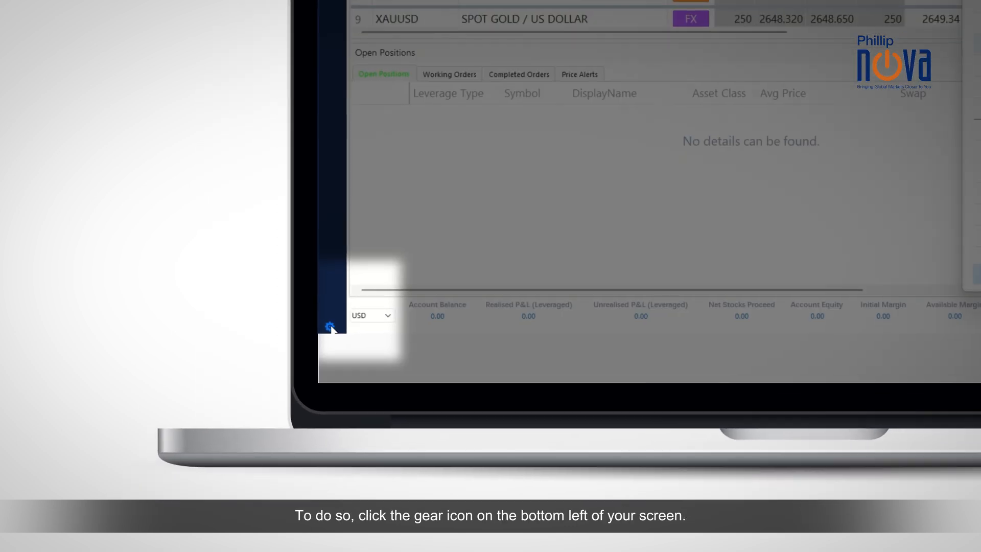
# - Enable One Click Trading in the Trading settings
pyautogui.click(330, 326)
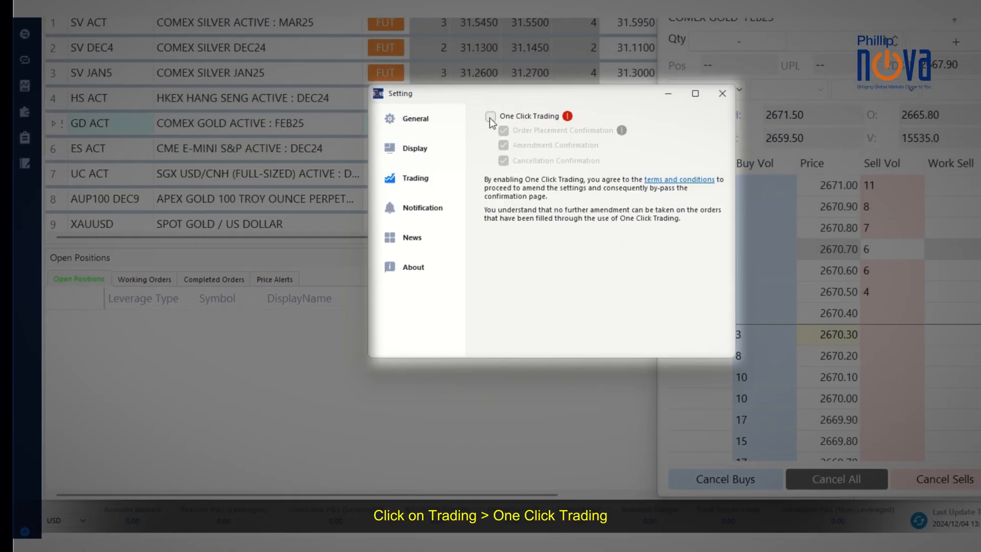
pyautogui.click(492, 117)
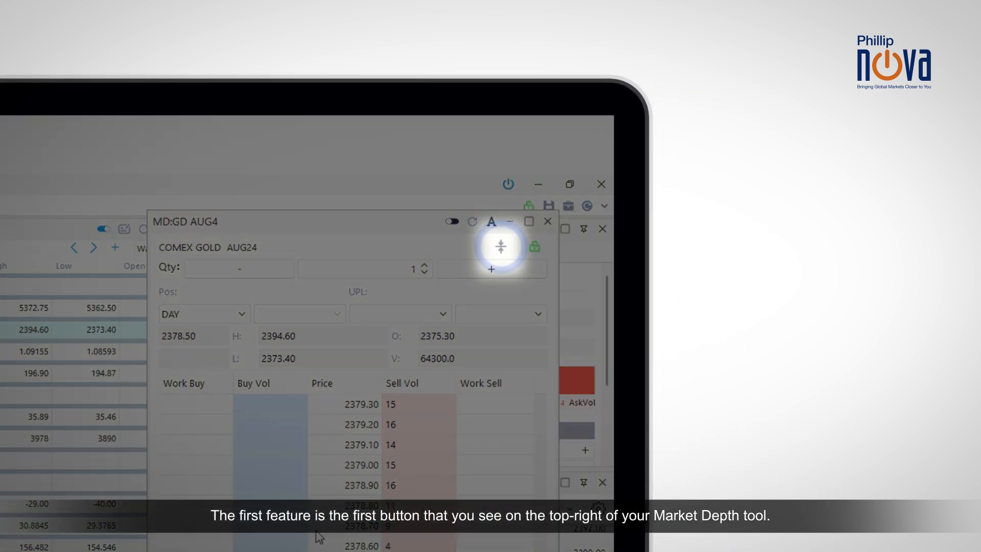
pyautogui.click(501, 245)
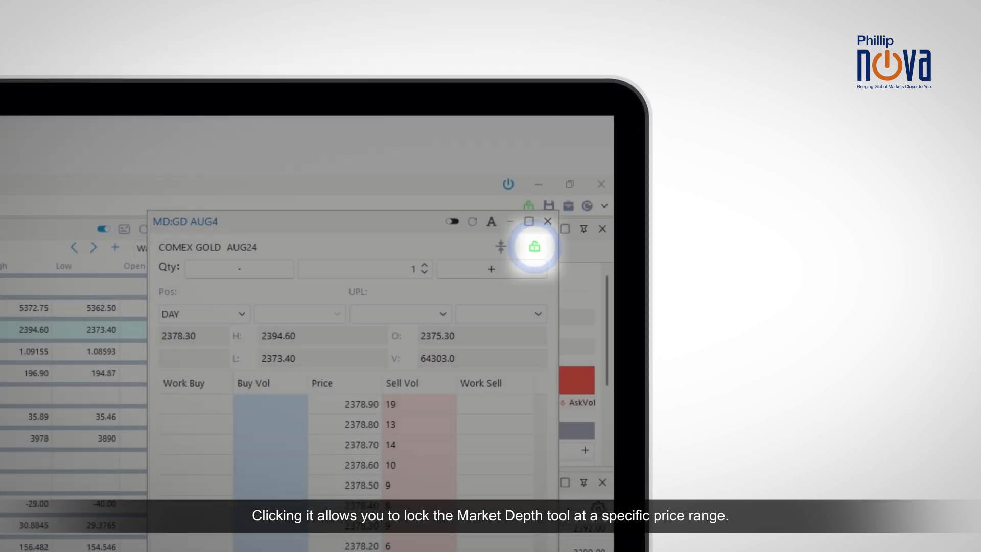
pyautogui.click(535, 246)
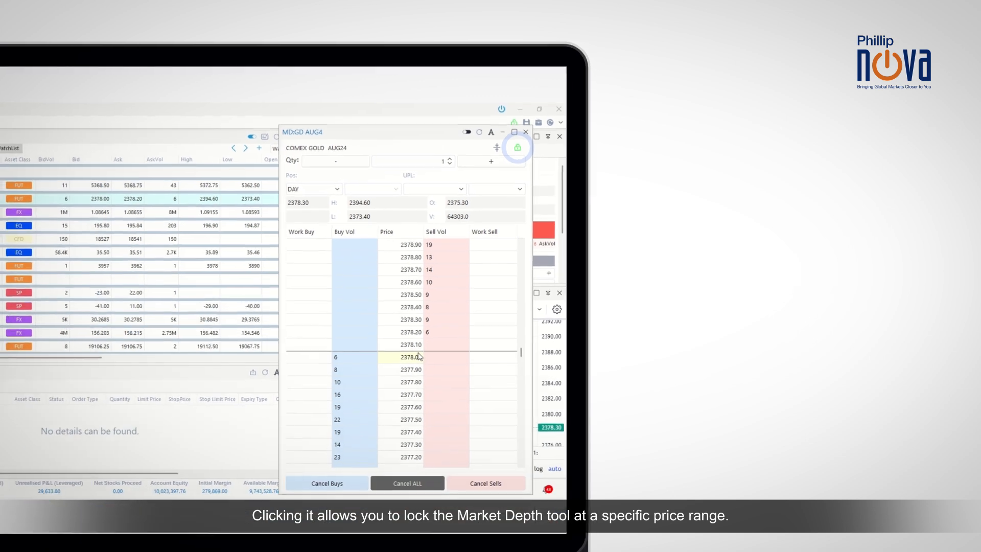
pyautogui.click(517, 147)
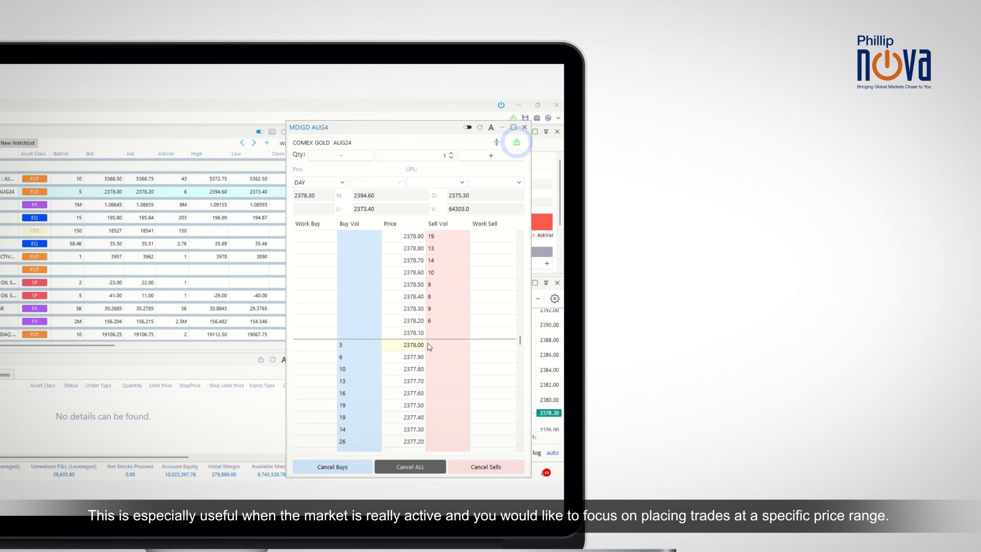
pyautogui.scroll(-3)
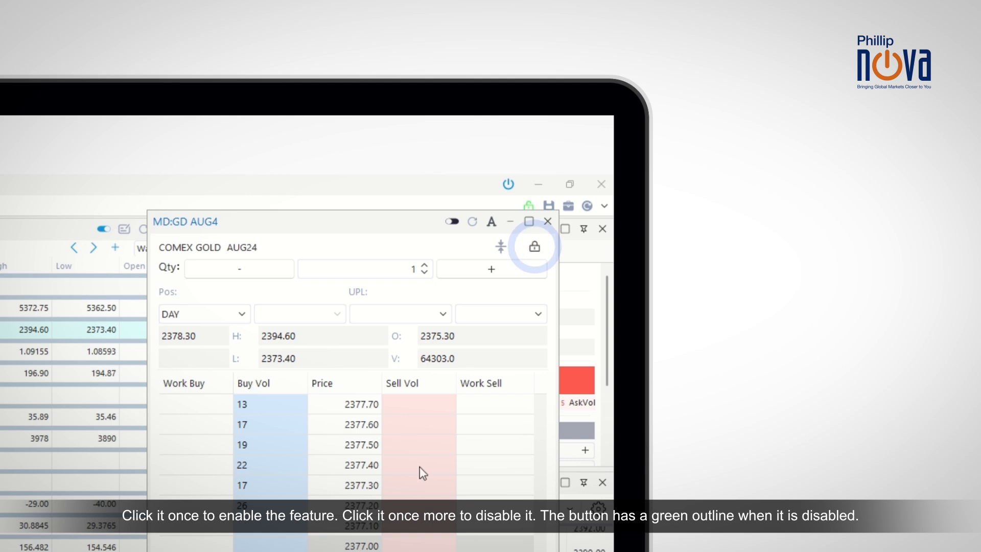
pyautogui.click(534, 245)
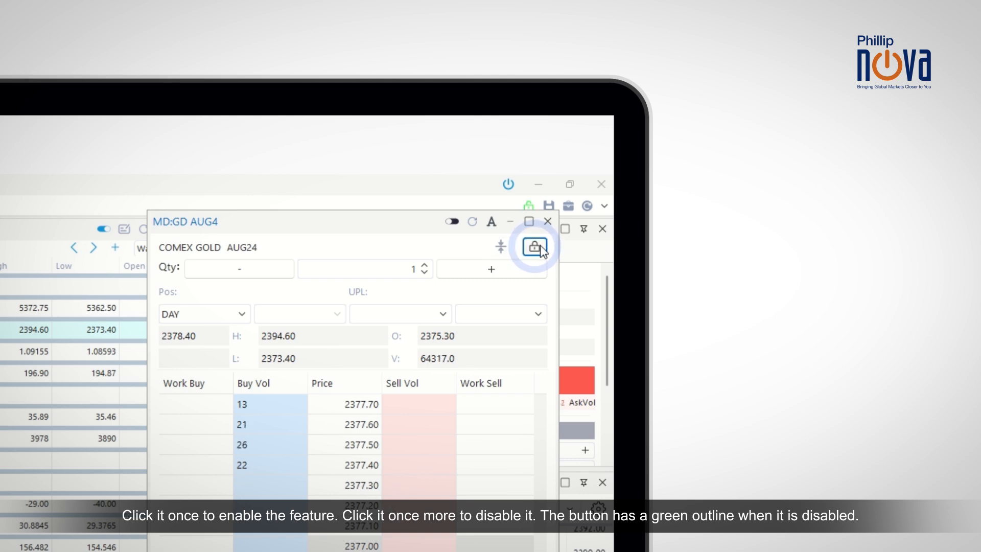
pyautogui.click(534, 246)
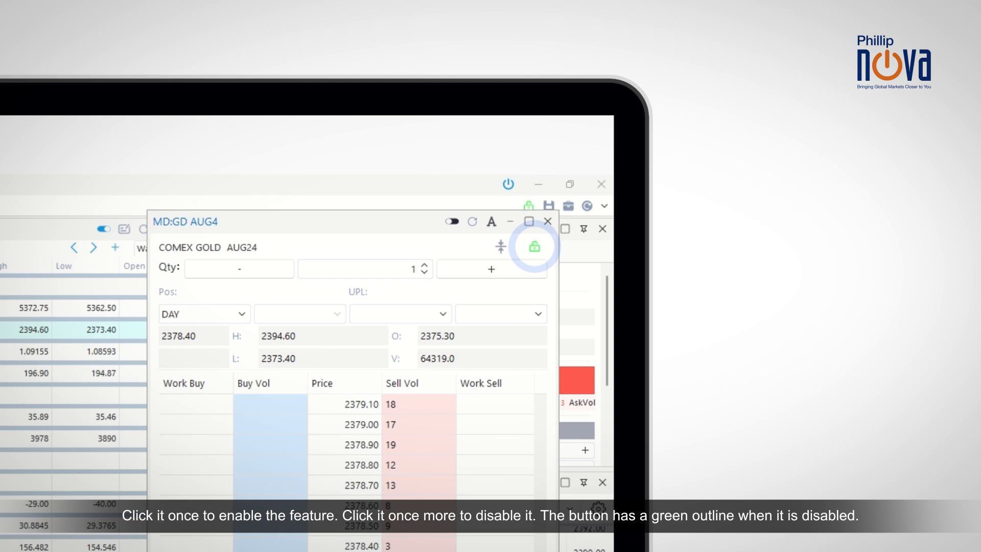
pyautogui.moveTo(270, 531)
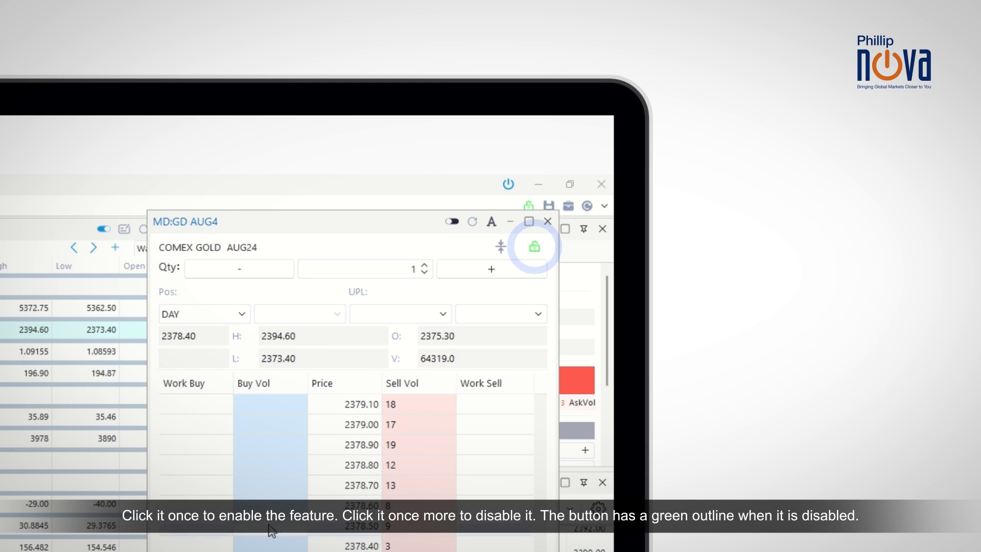